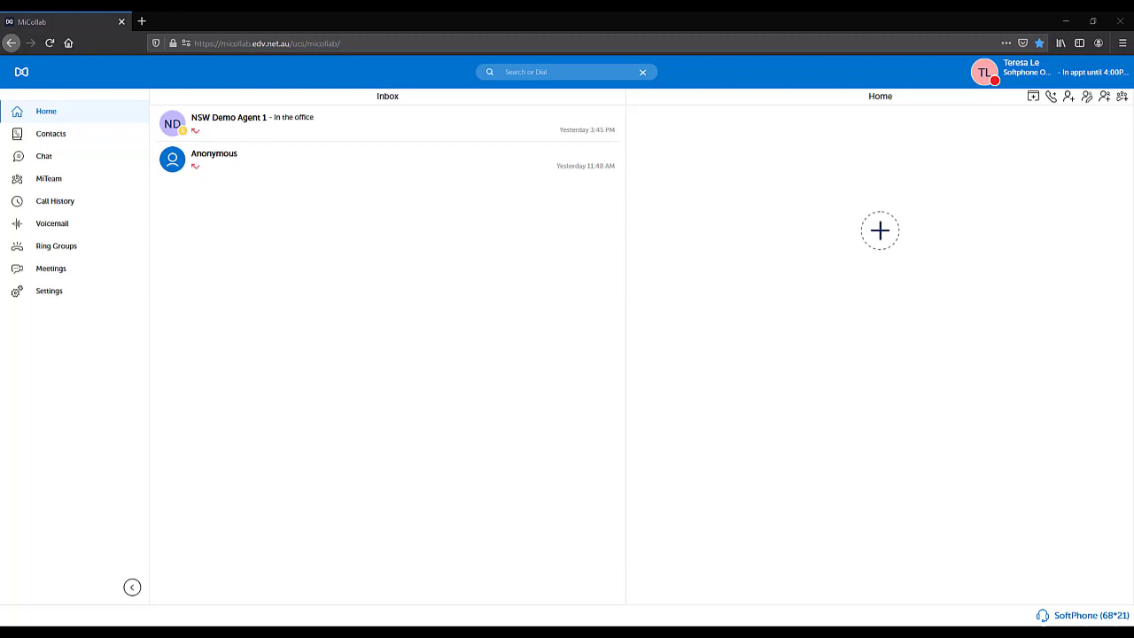
# - Go to Settings from the left navigation pane
pyautogui.click(49, 291)
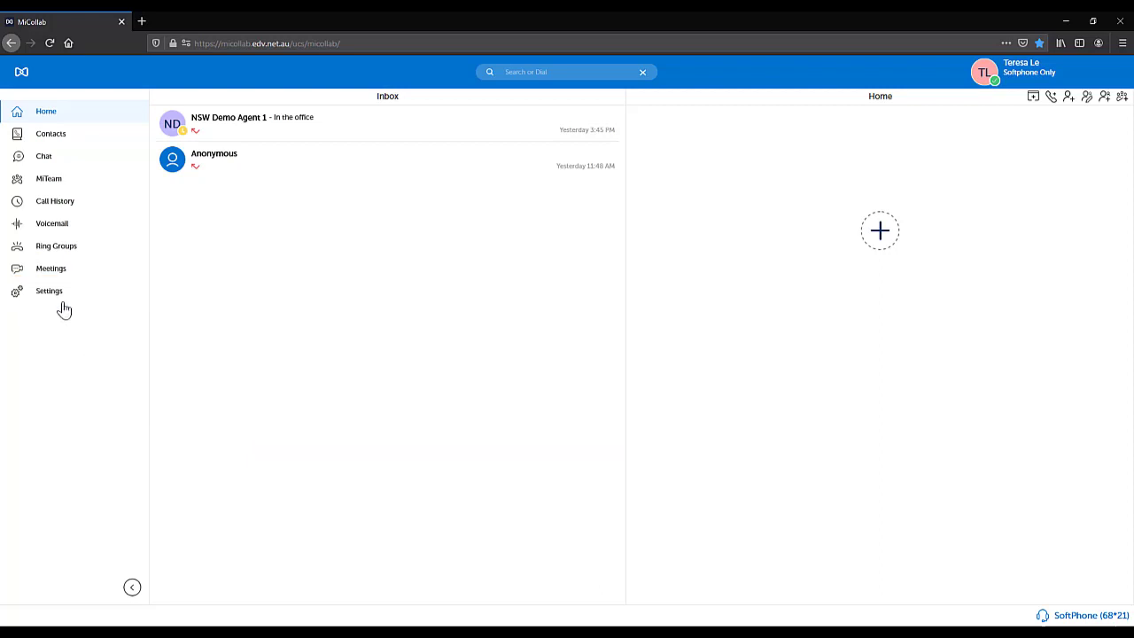
pyautogui.click(49, 291)
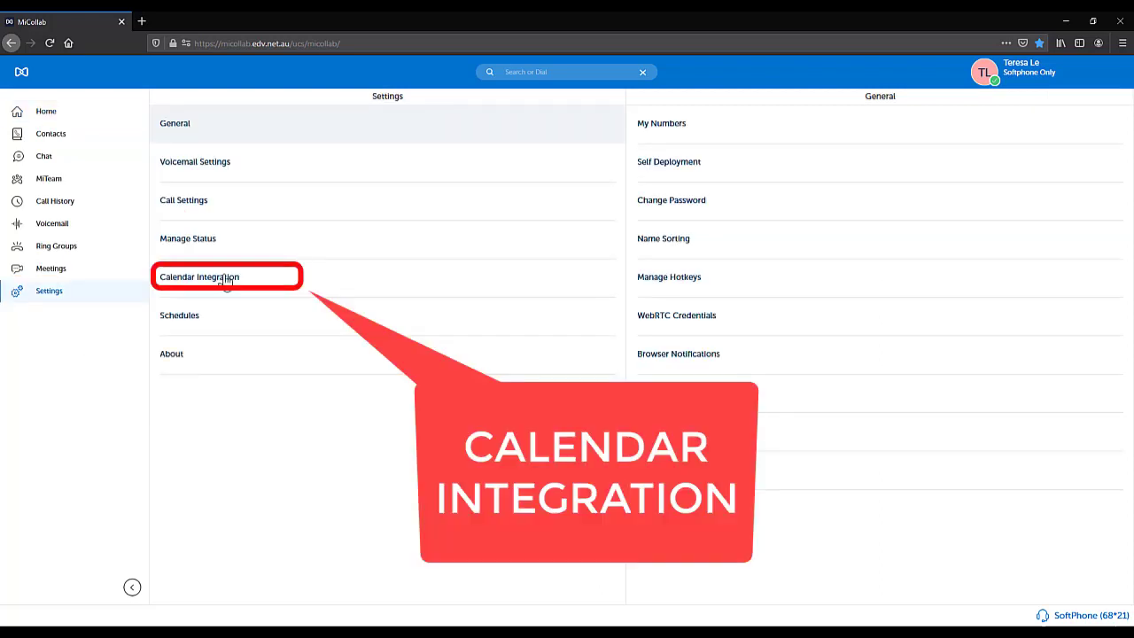
# - Switch on Calendar Integration and confirm the Exchange credentials with OK
pyautogui.click(200, 277)
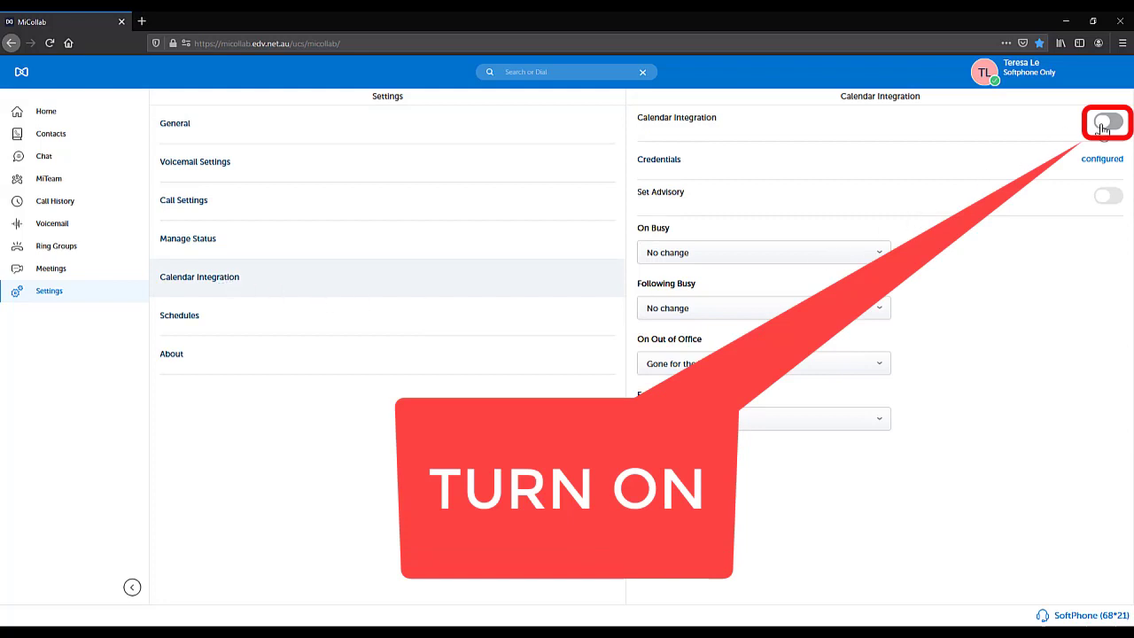
pyautogui.click(1108, 121)
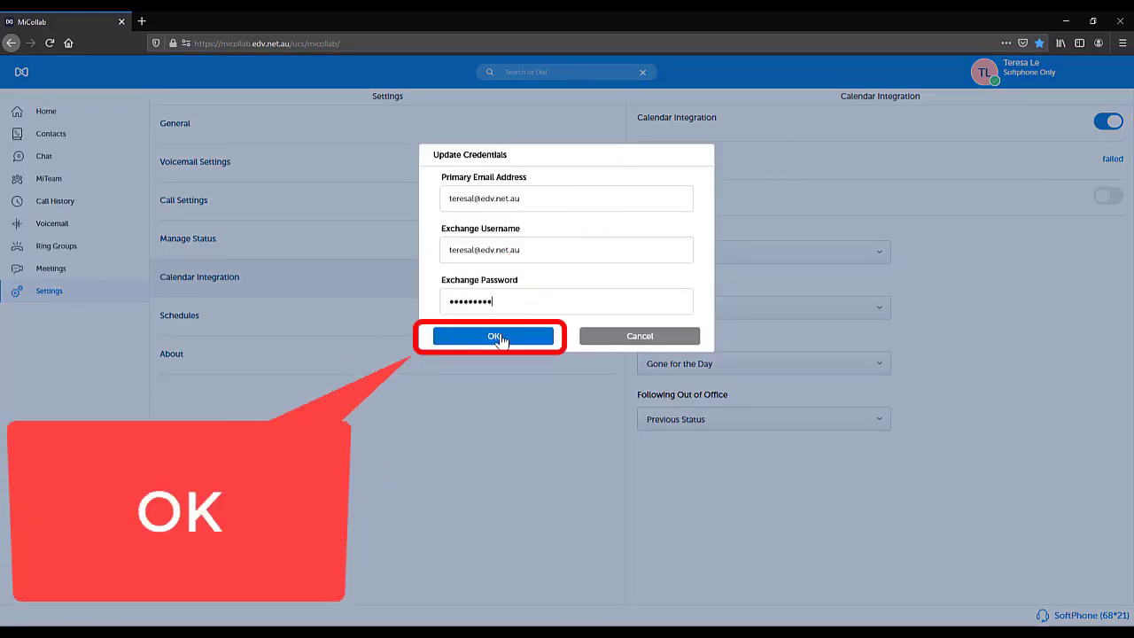
pyautogui.click(492, 336)
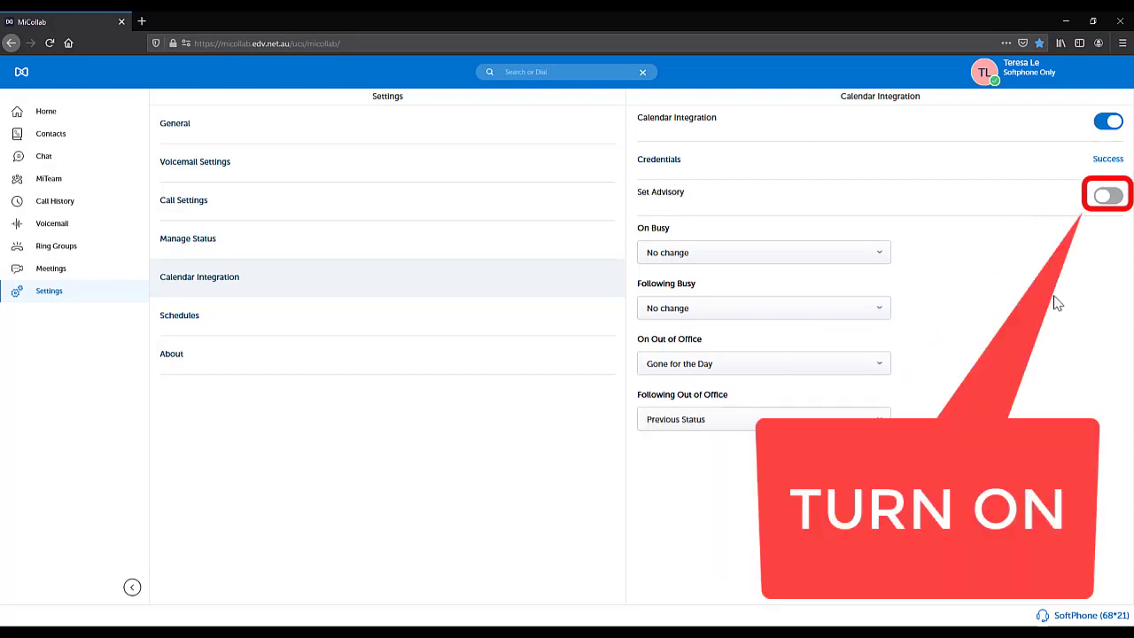
# - Turn on the Set Advisory toggle under Calendar Integration
pyautogui.click(1106, 194)
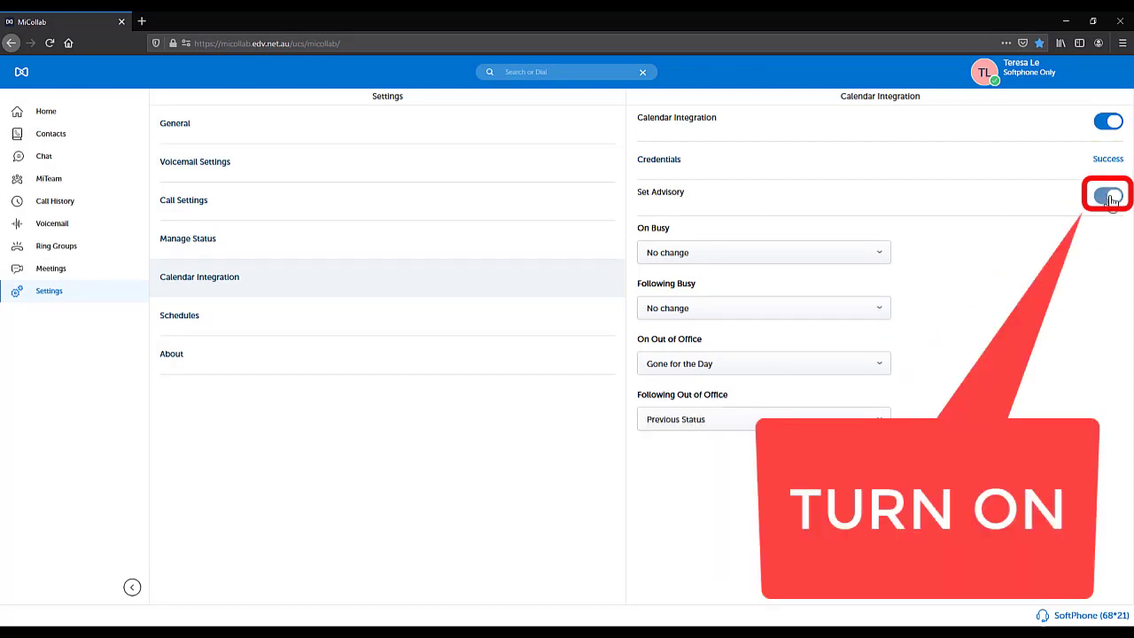
pyautogui.click(1106, 195)
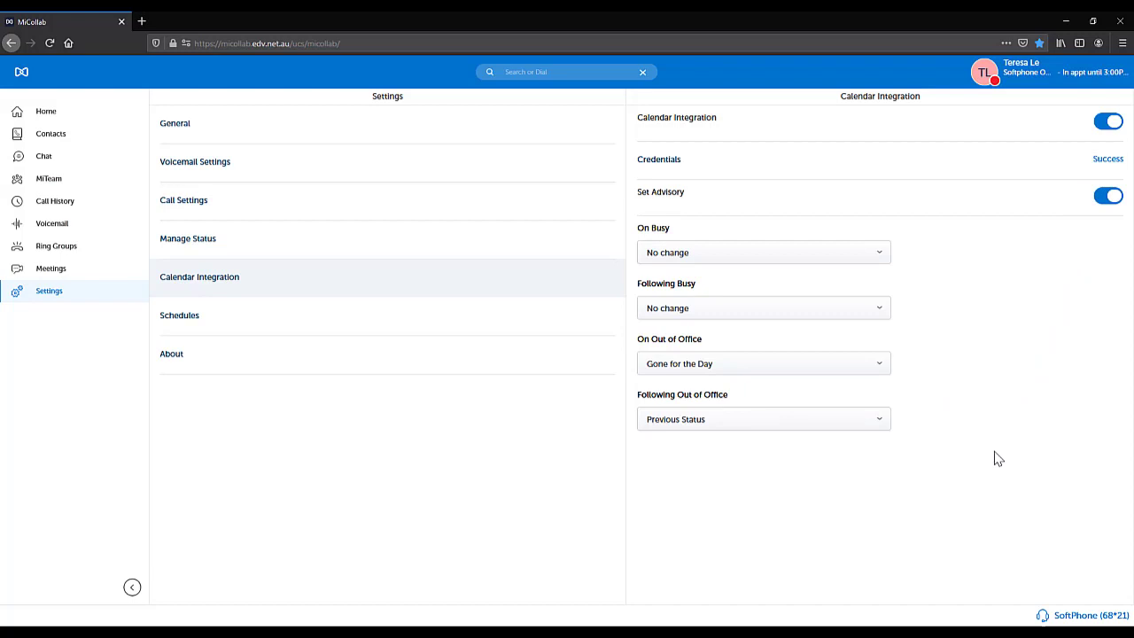
pyautogui.moveTo(1012, 292)
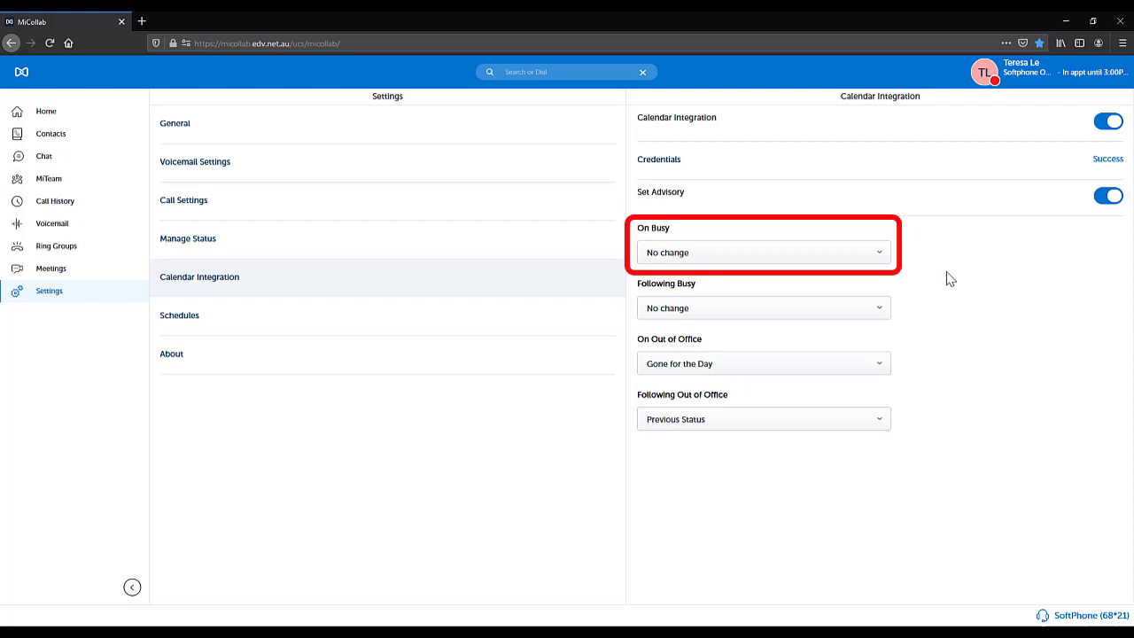
pyautogui.moveTo(890, 267)
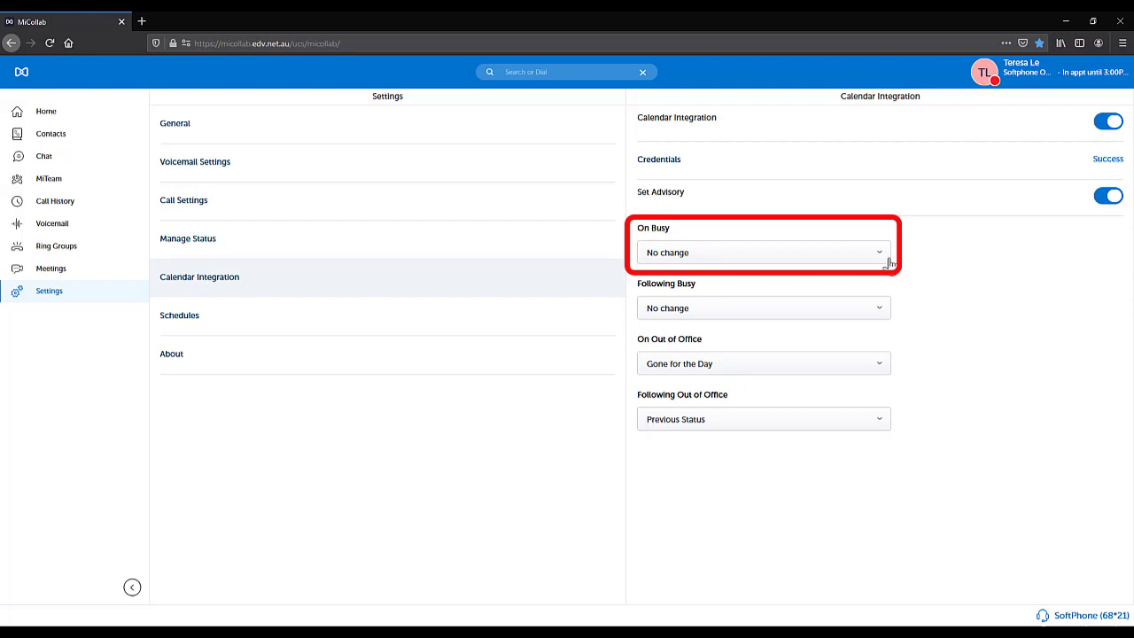
# - Set the On Busy status to In a meeting
pyautogui.click(762, 252)
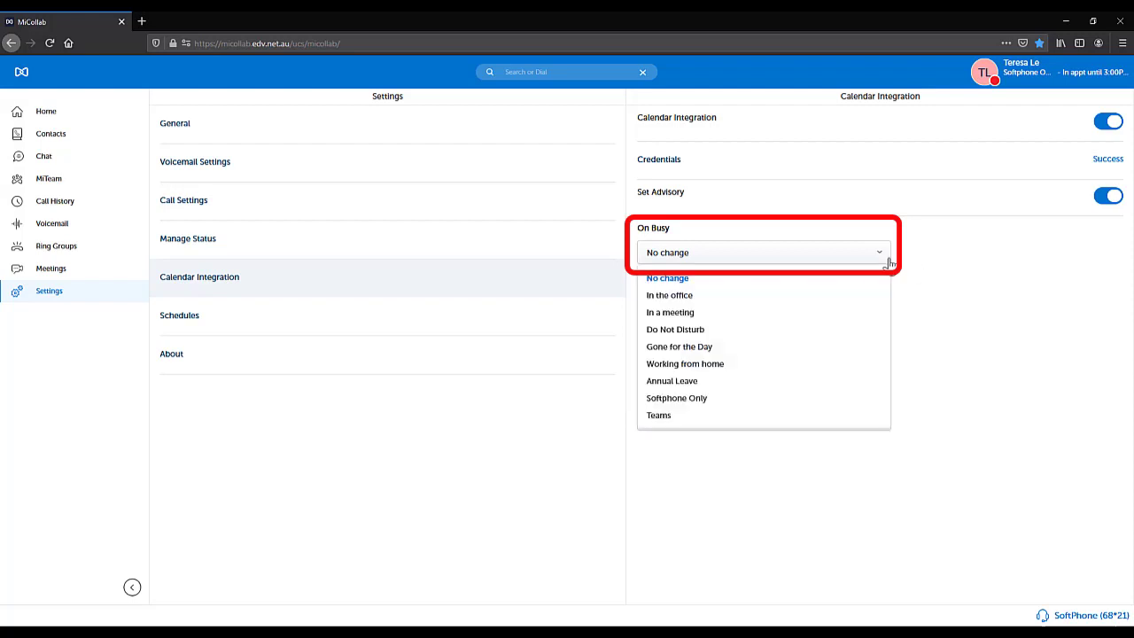
pyautogui.moveTo(848, 312)
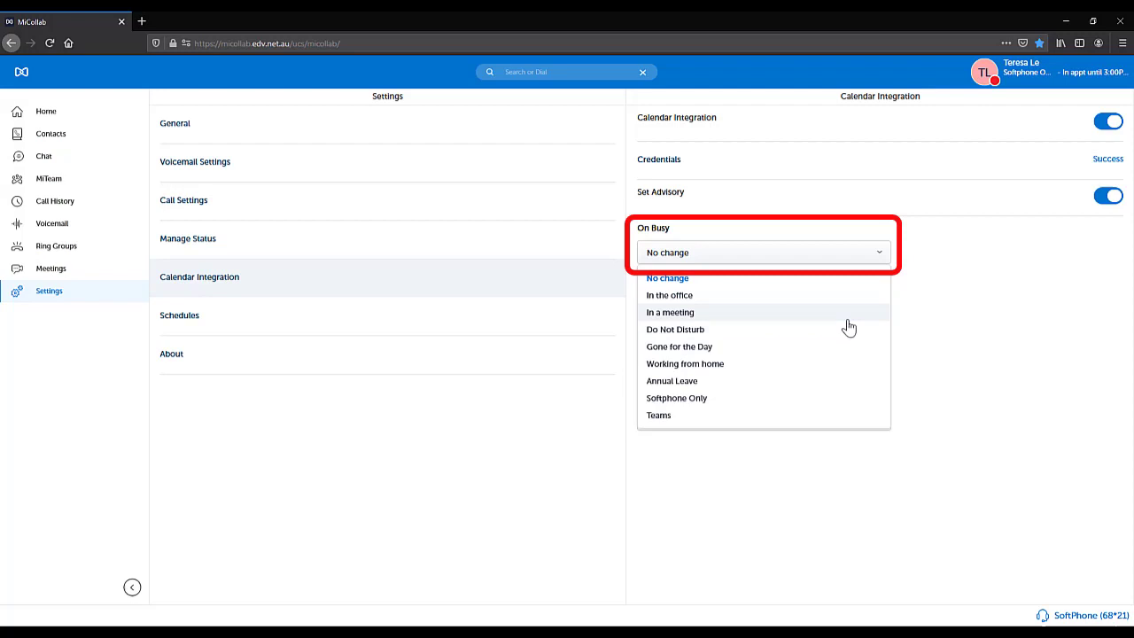
pyautogui.click(670, 312)
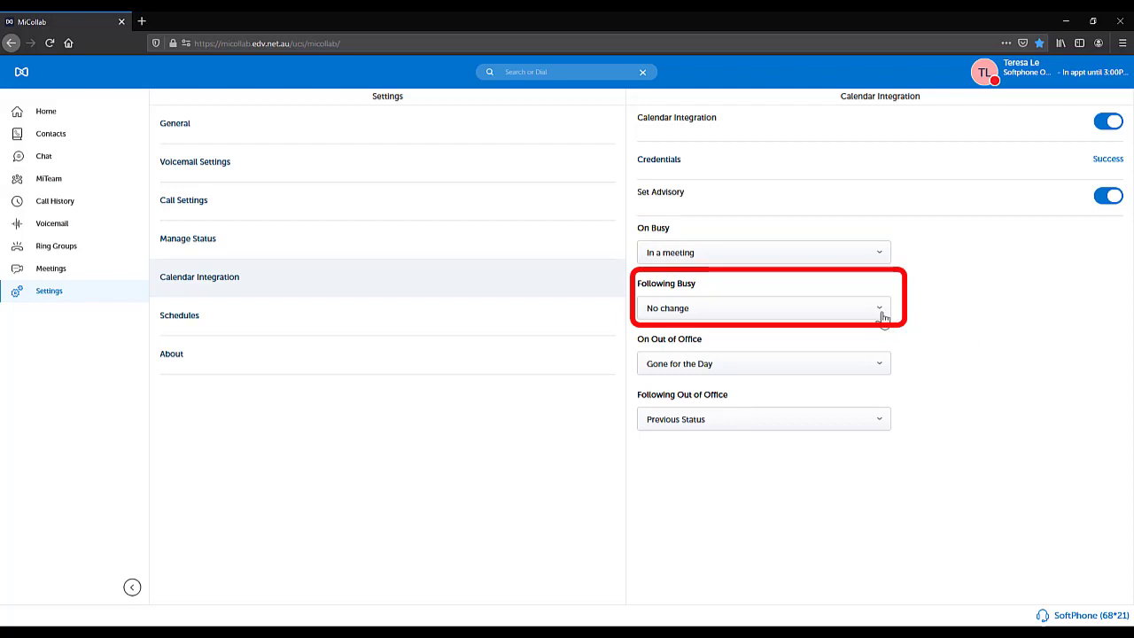
# - Set Following Busy to Previous Status
pyautogui.click(763, 307)
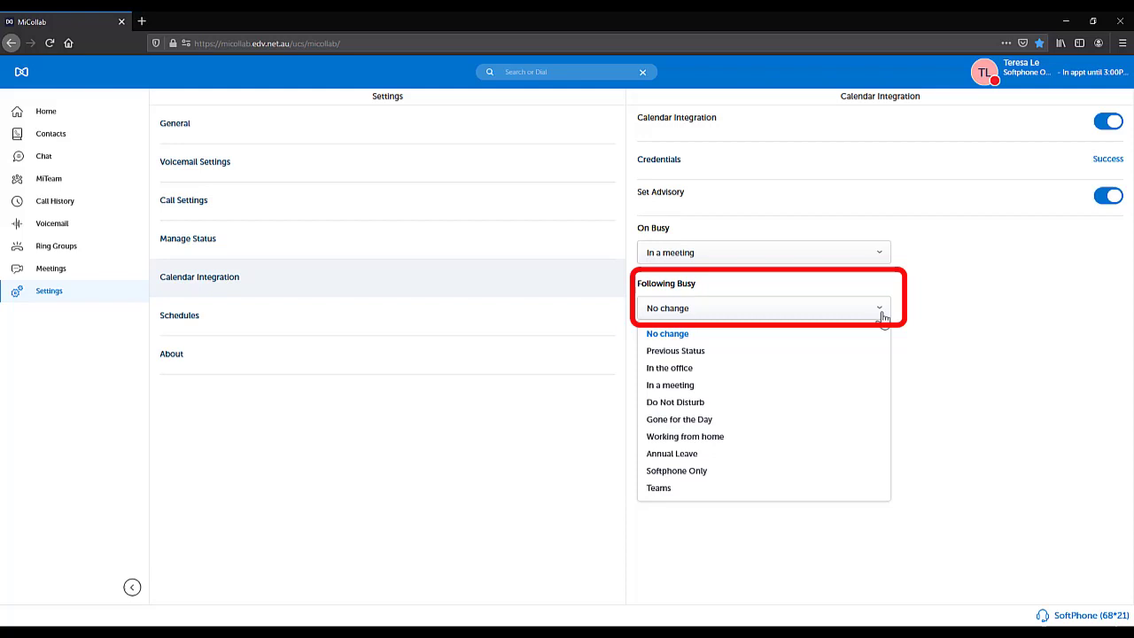
pyautogui.moveTo(849, 355)
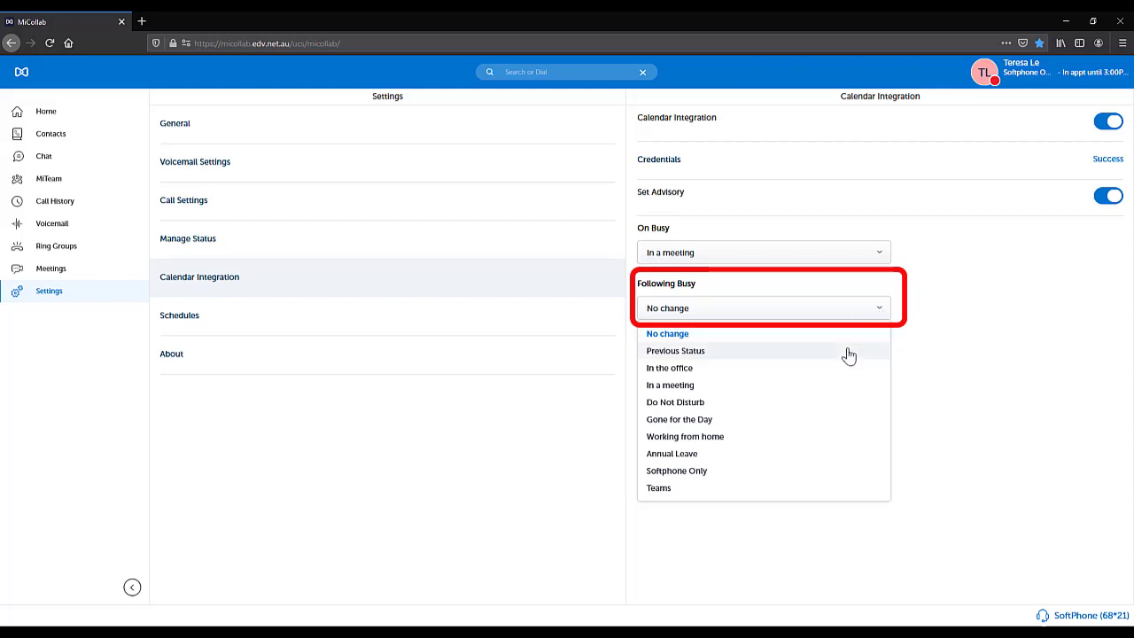
pyautogui.click(675, 350)
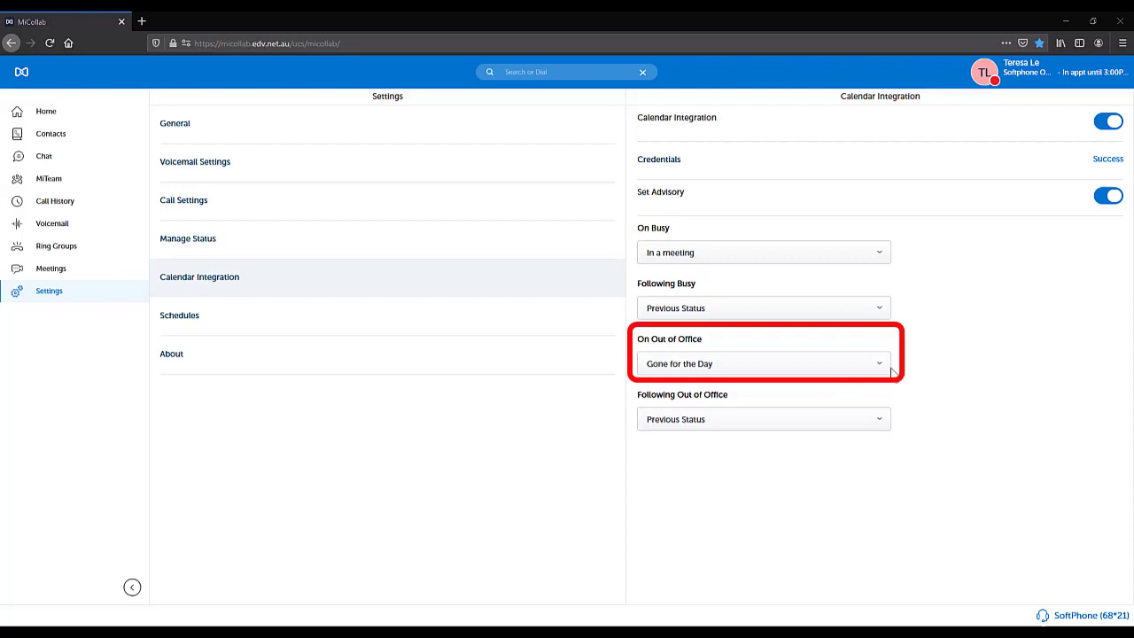
# - Set On Out of Office to Annual Leave
pyautogui.click(763, 363)
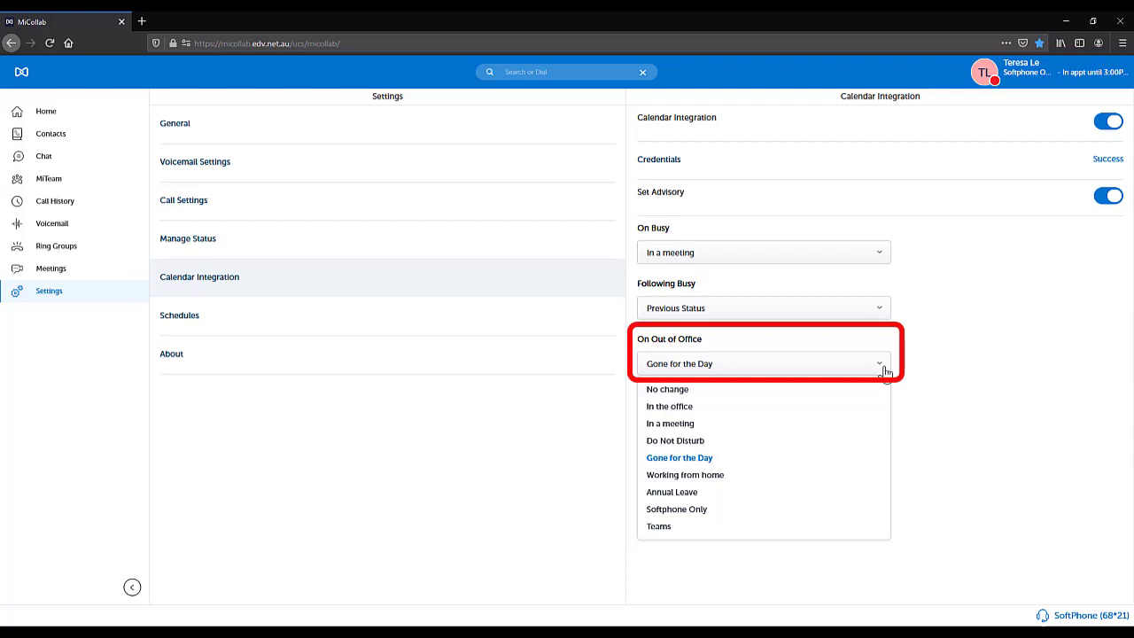
pyautogui.moveTo(842, 492)
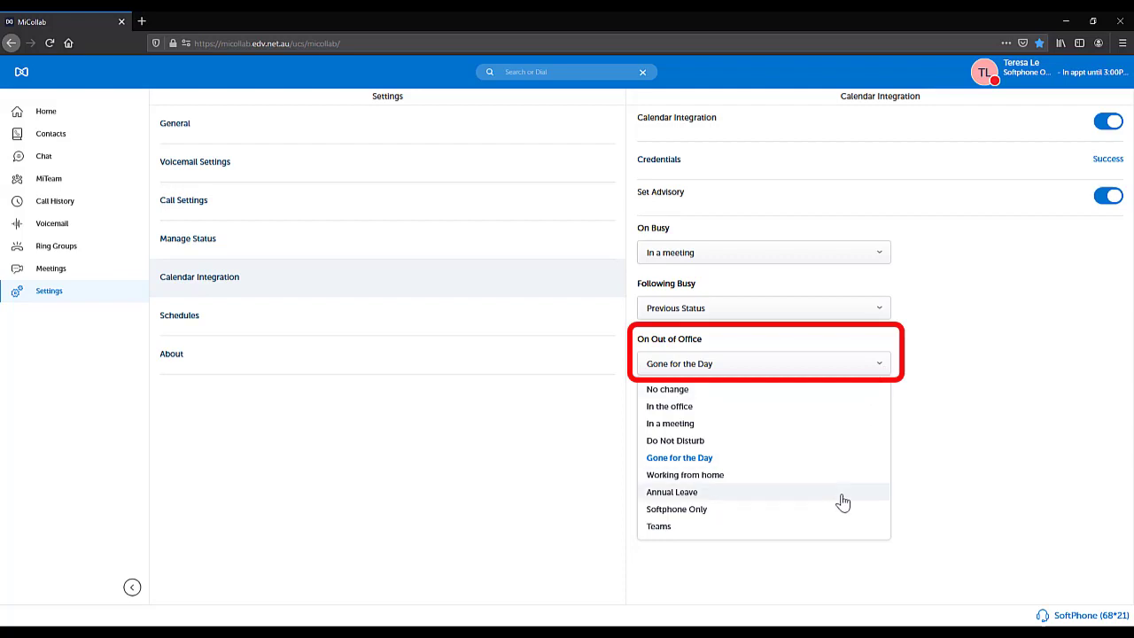
pyautogui.click(671, 491)
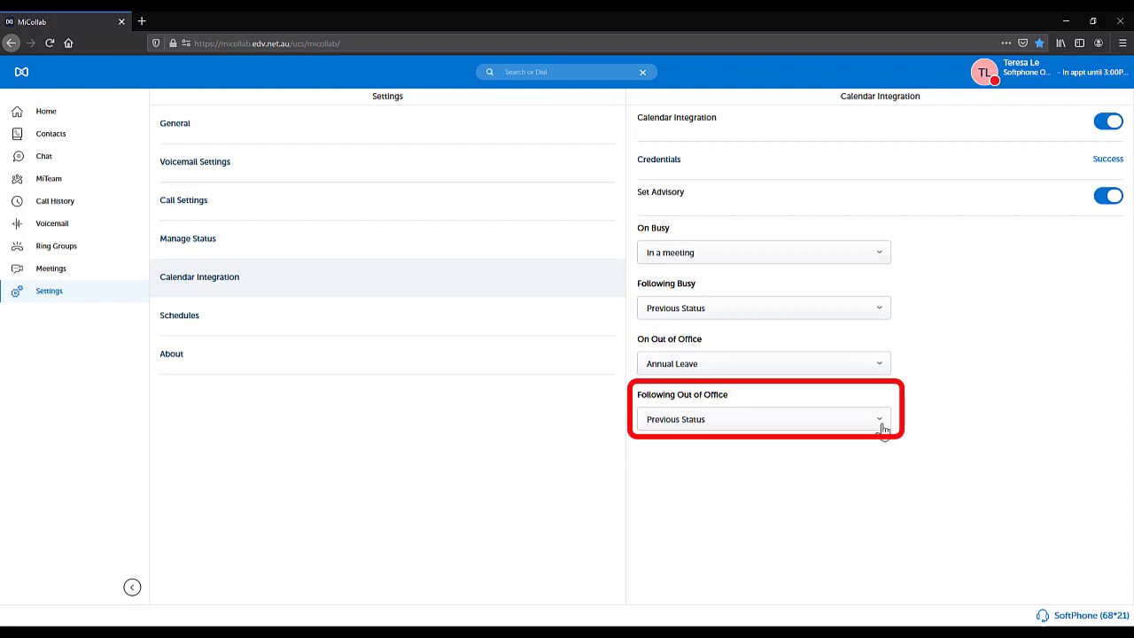
pyautogui.click(762, 419)
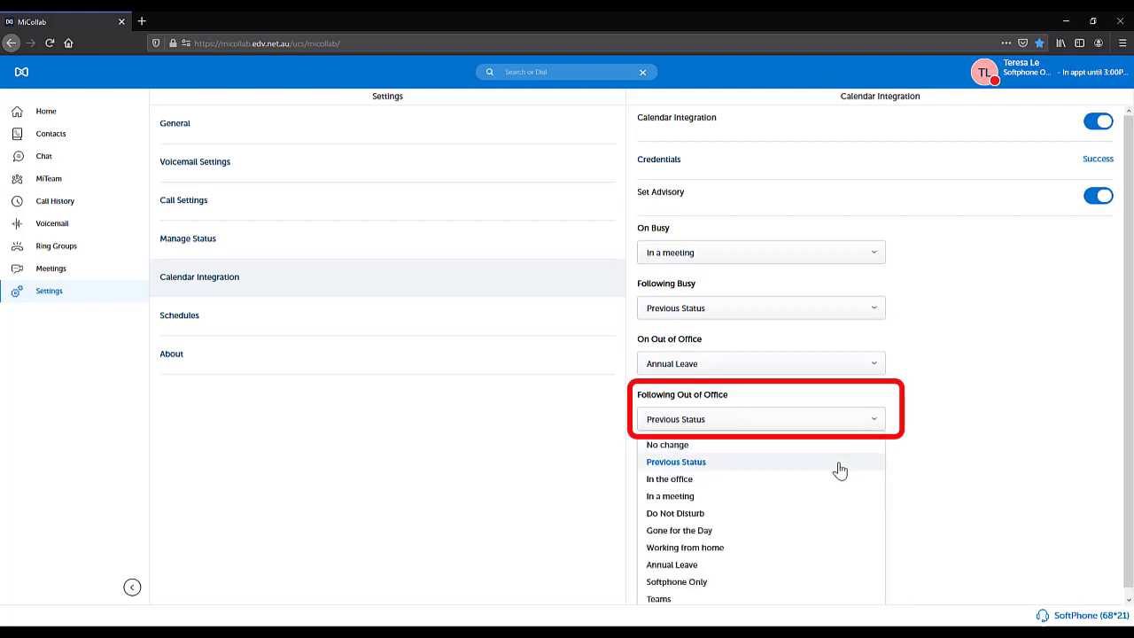
pyautogui.click(676, 462)
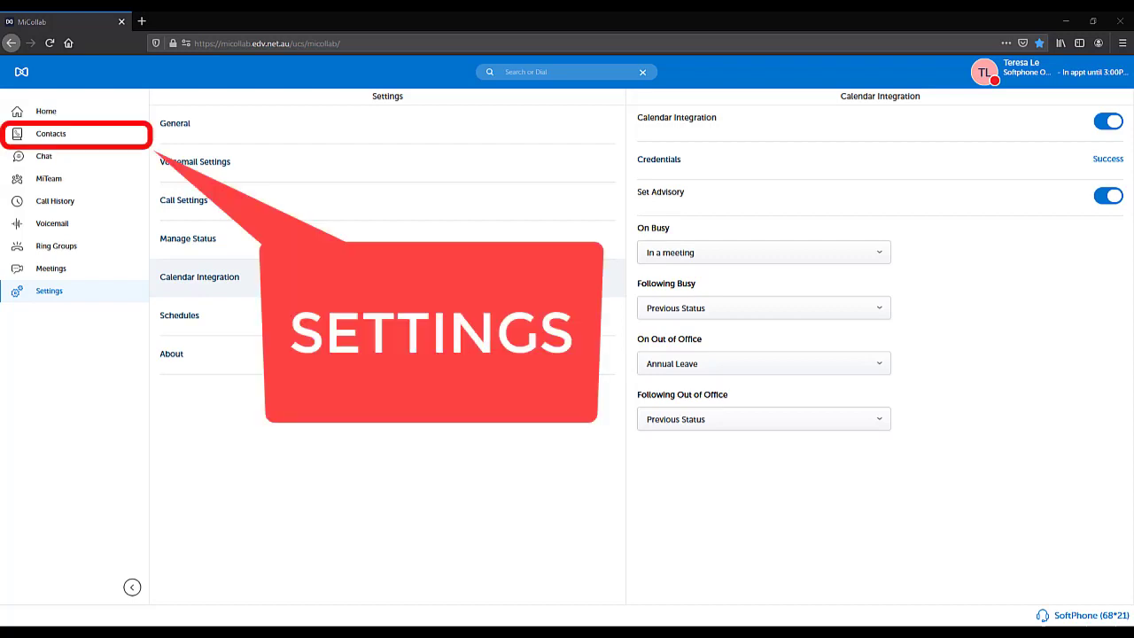
# - Browse the Corporate contacts list to see appointment advisories like 'In appt until 5:00PM'
pyautogui.click(50, 133)
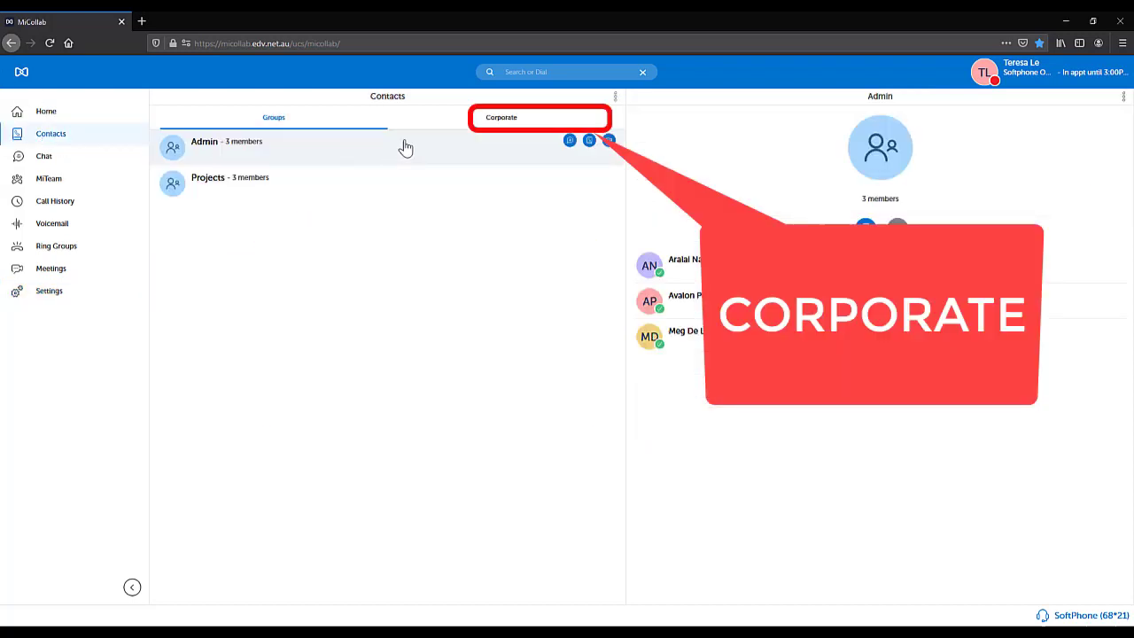
pyautogui.click(500, 117)
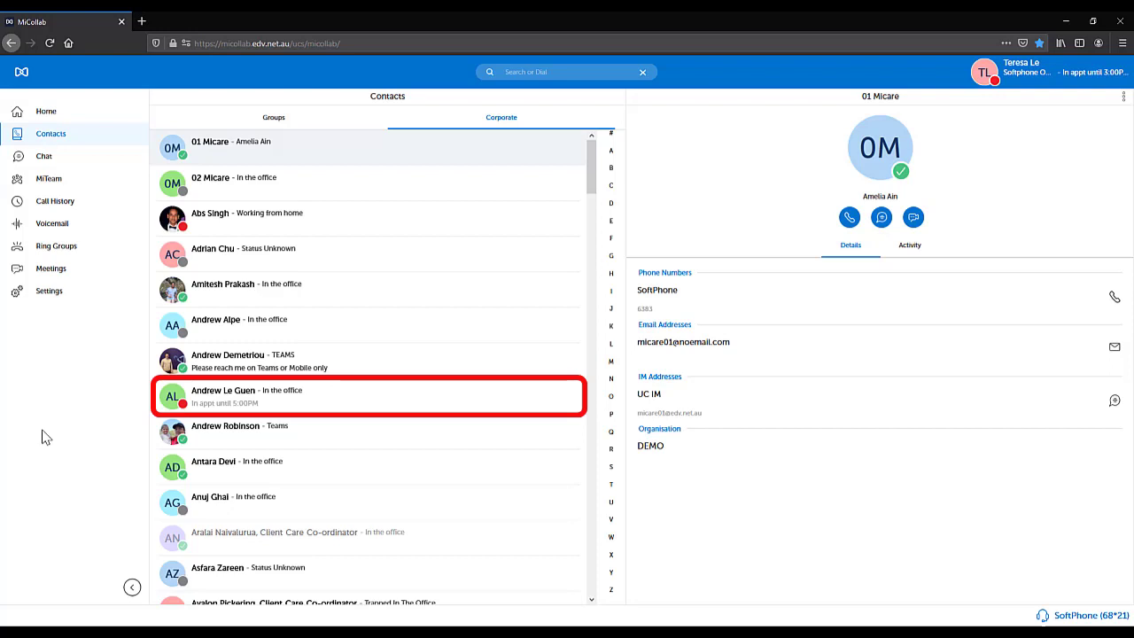
pyautogui.scroll(-3)
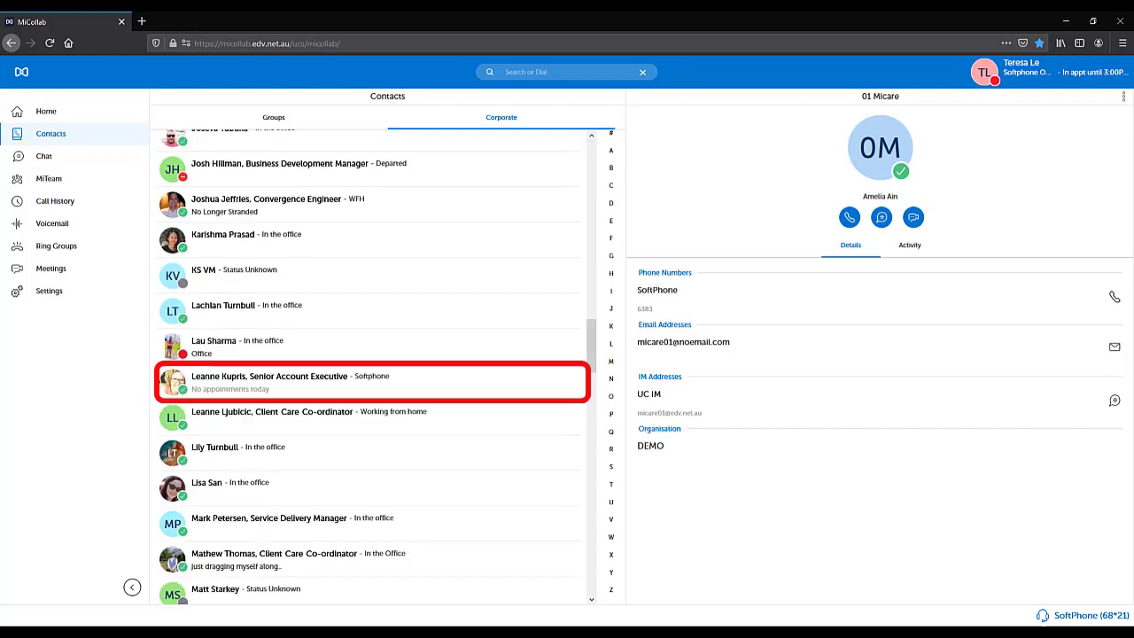